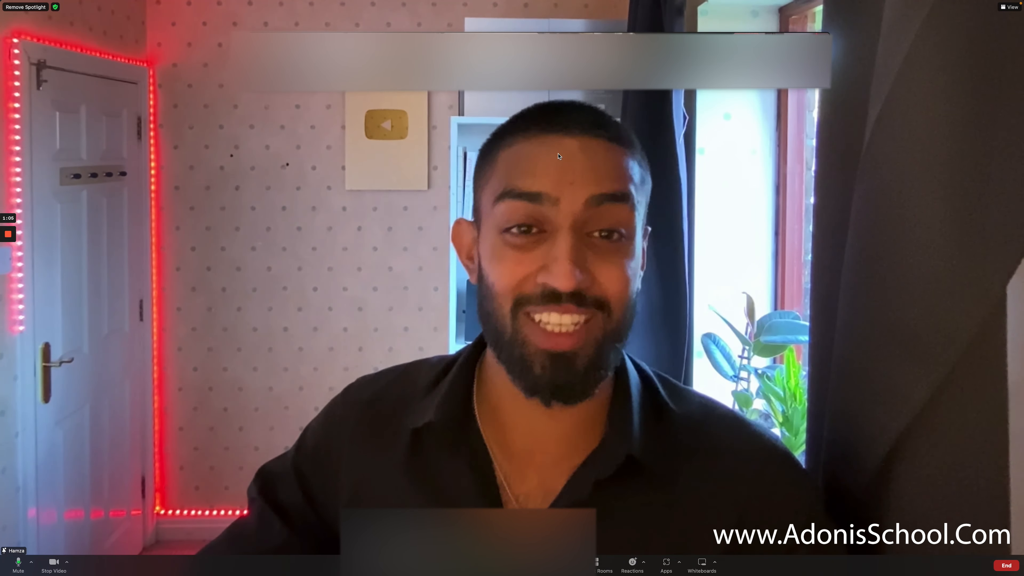
mouse_move(980, 100)
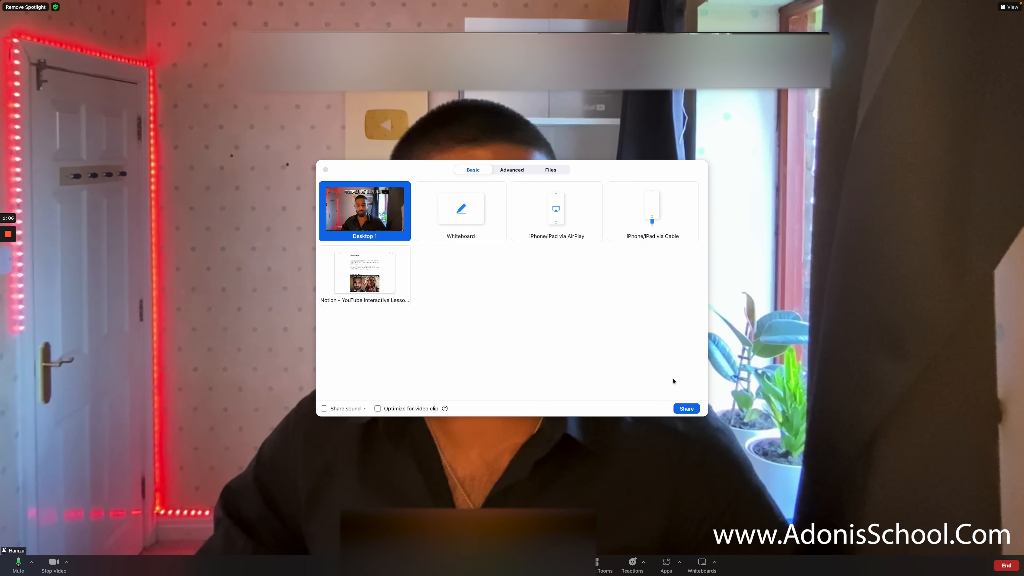
Share the Notion 'YouTube Interactive Lesson: Leadership' window with the meeting and scroll through it.
left_click(685, 408)
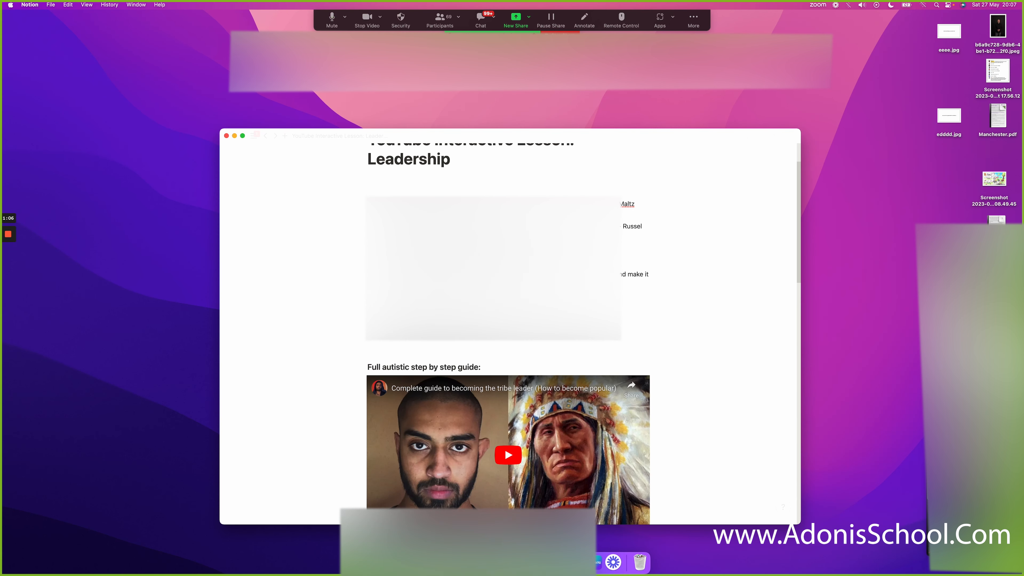
scroll("down", 3)
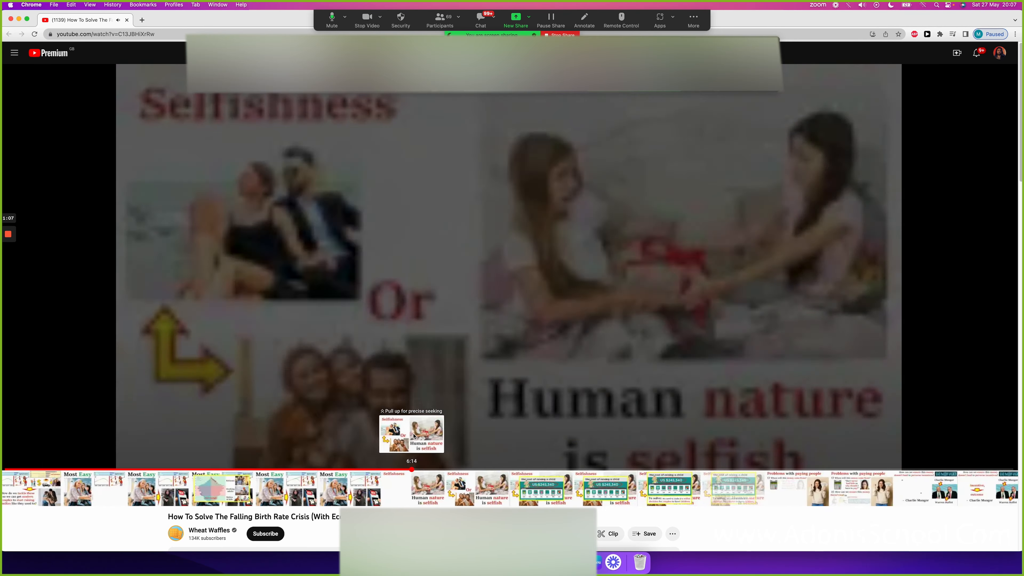
Show the Wheat Waffles channel's Videos list and scroll down through its older uploads.
left_click(209, 530)
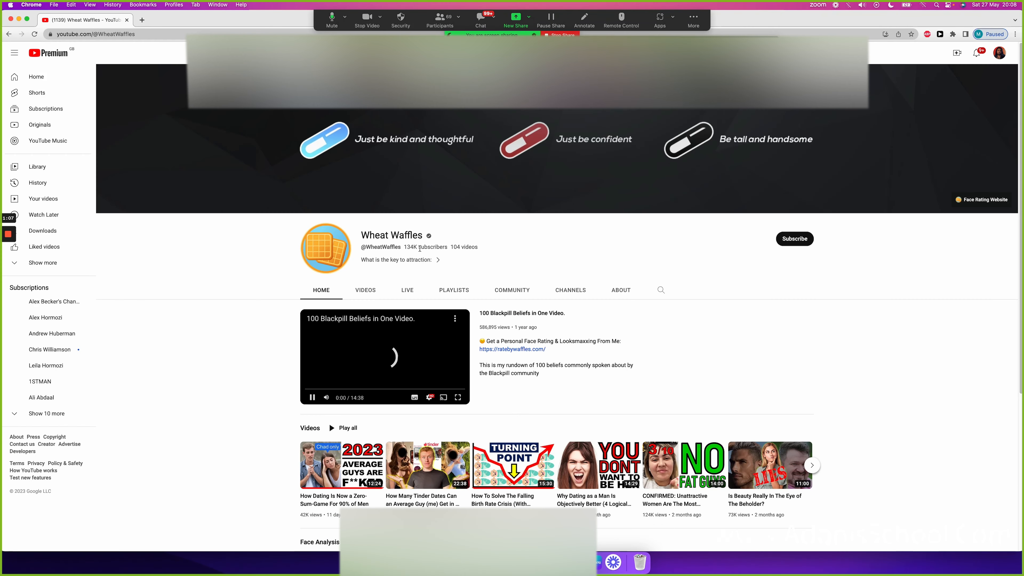
left_click(366, 290)
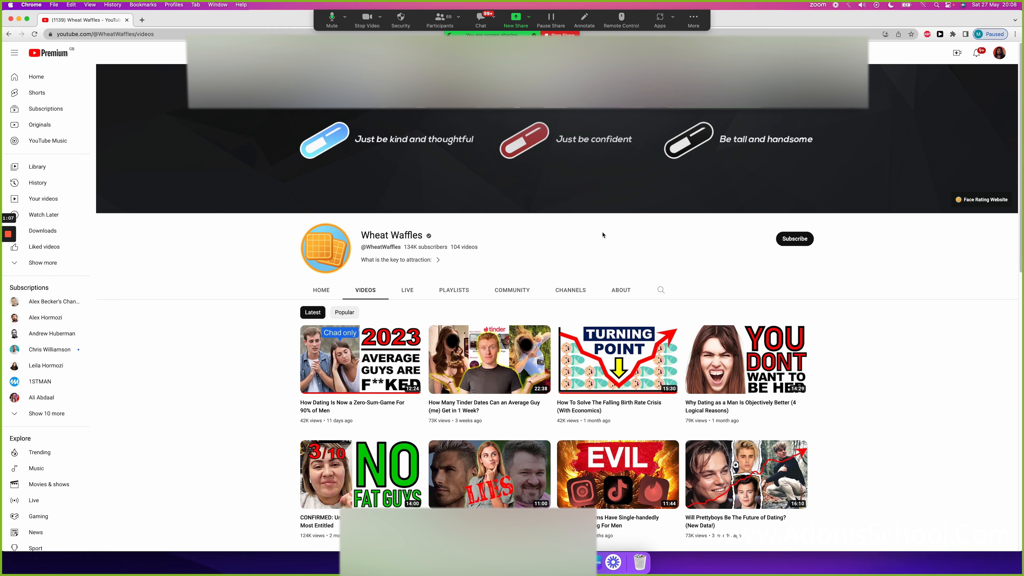
mouse_move(604, 236)
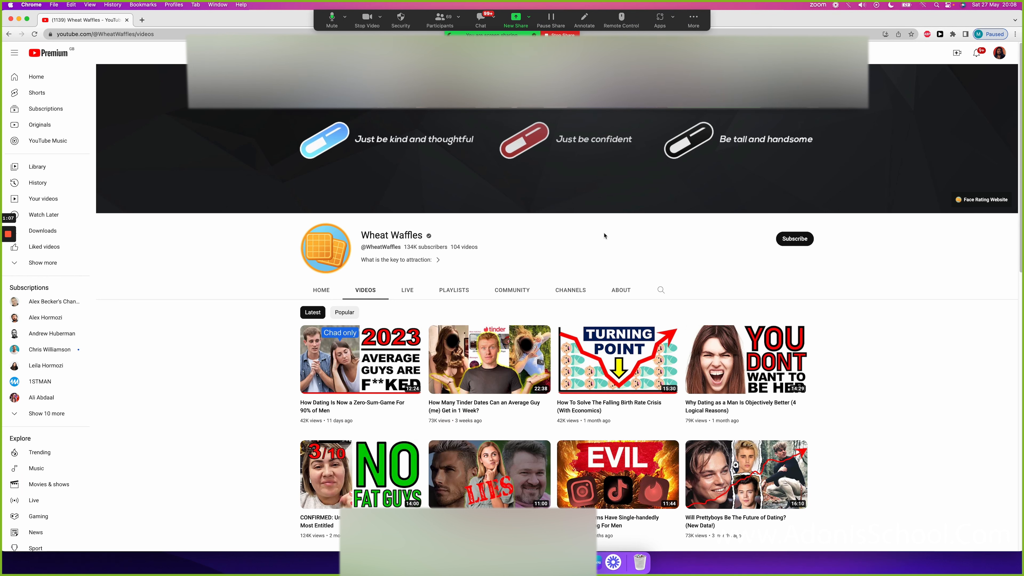
mouse_move(597, 251)
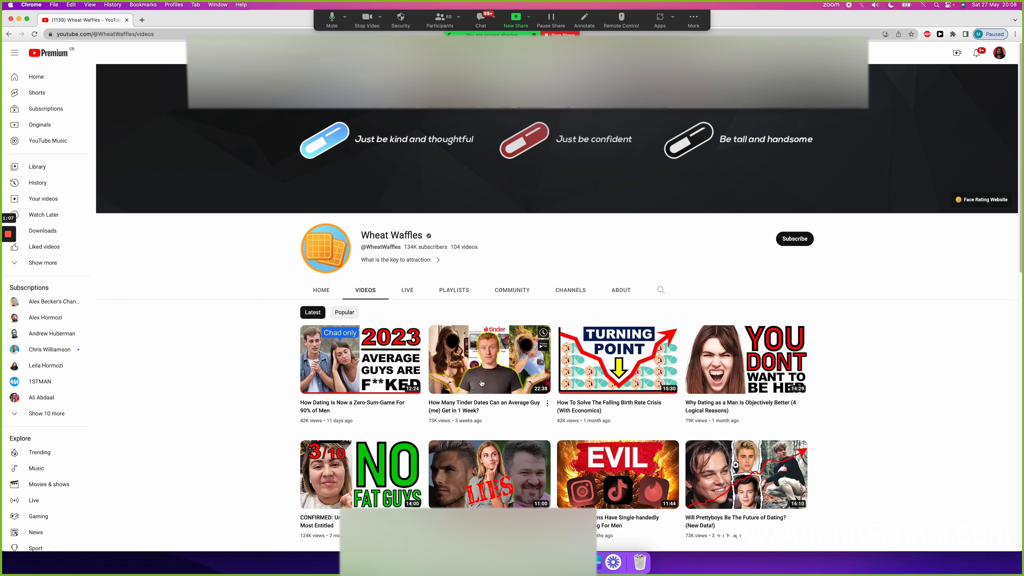
scroll("down", 3)
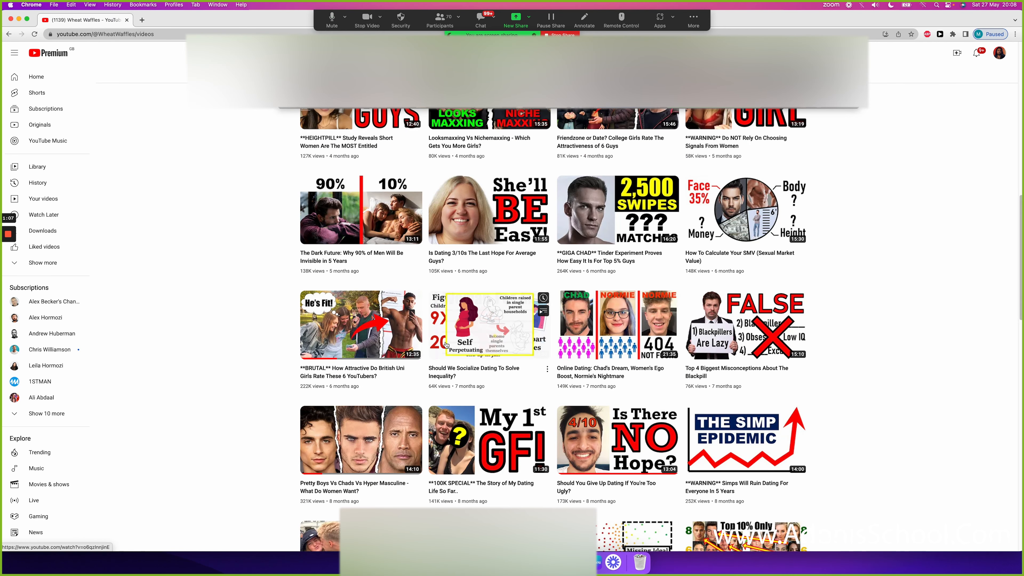
scroll("down", 3)
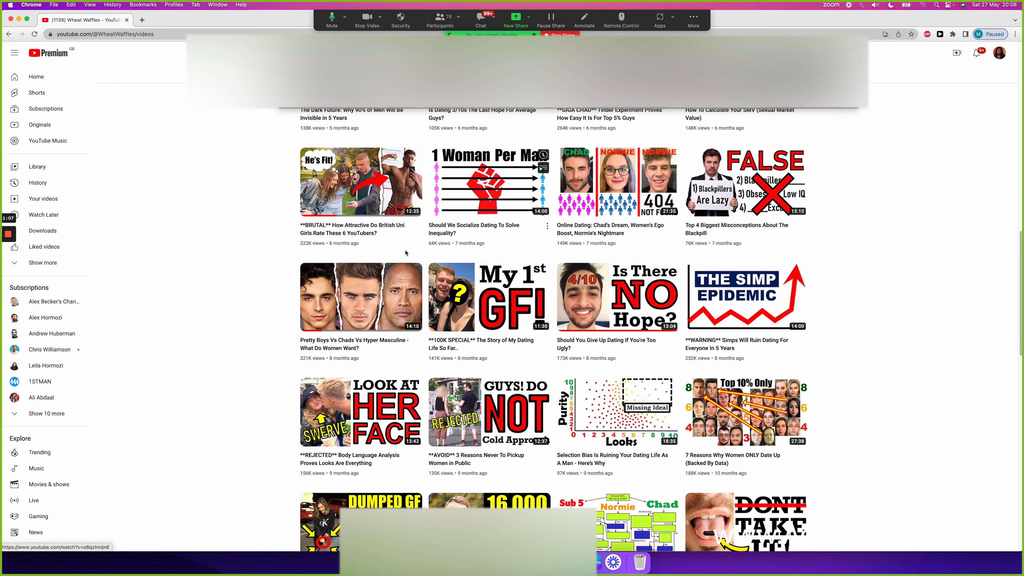
mouse_move(276, 251)
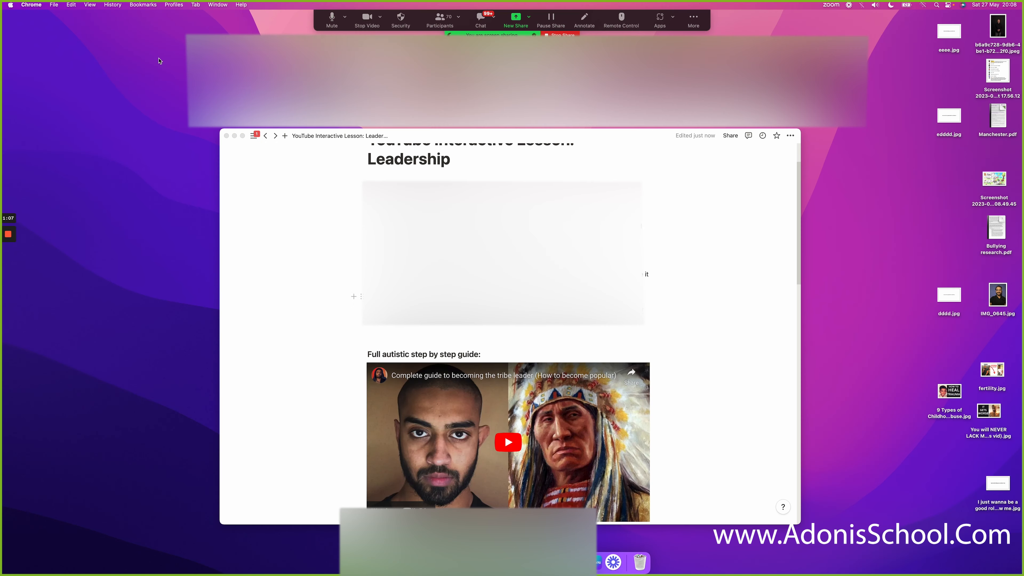
mouse_move(569, 154)
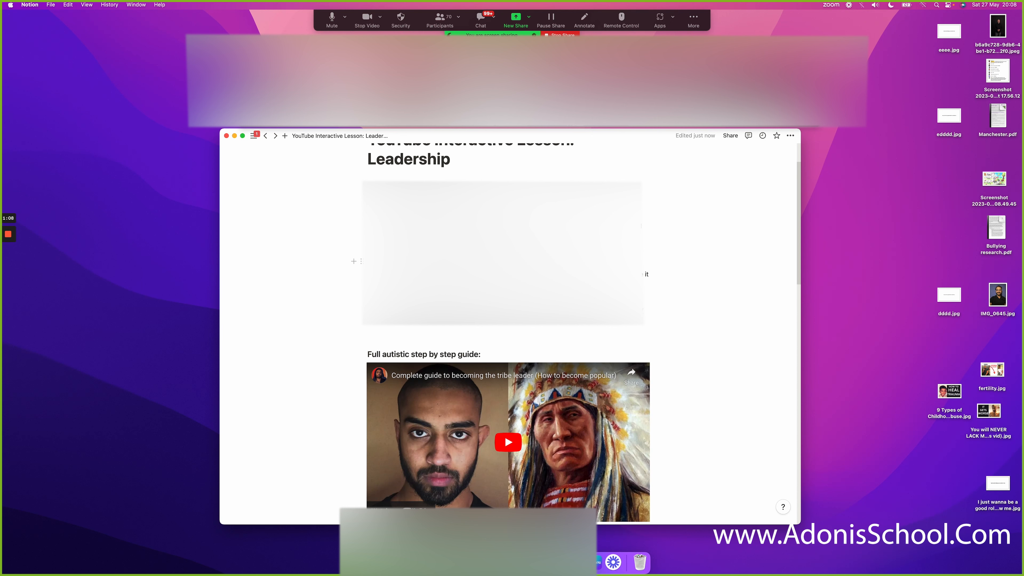
mouse_move(704, 260)
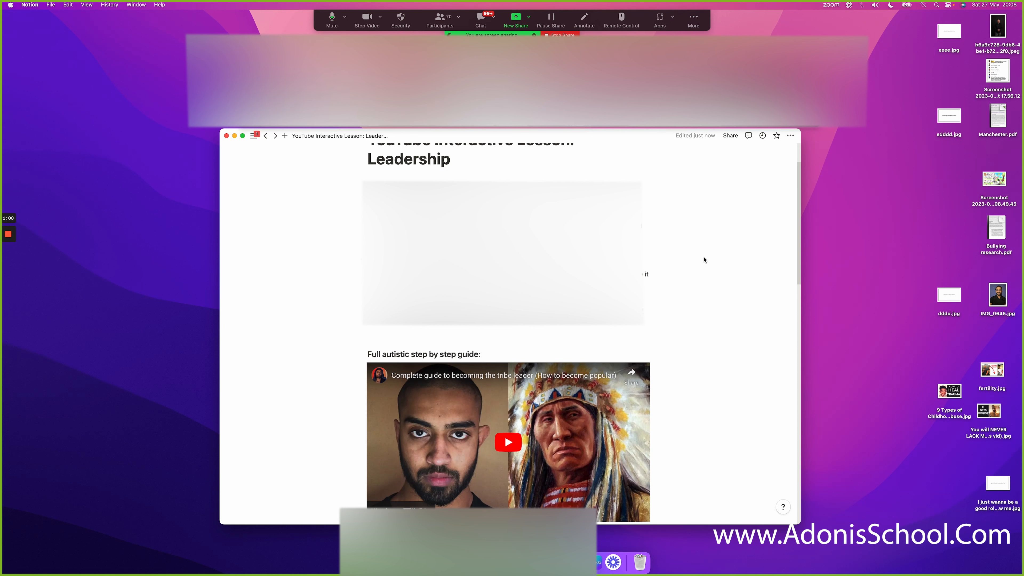